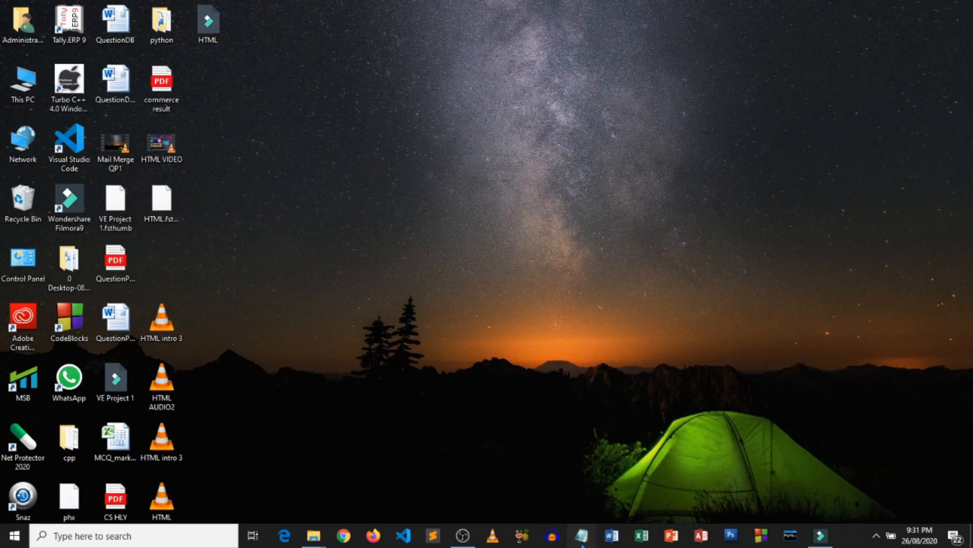
Step: Launch a blank Notepad document from the desktop
left_click(580, 535)
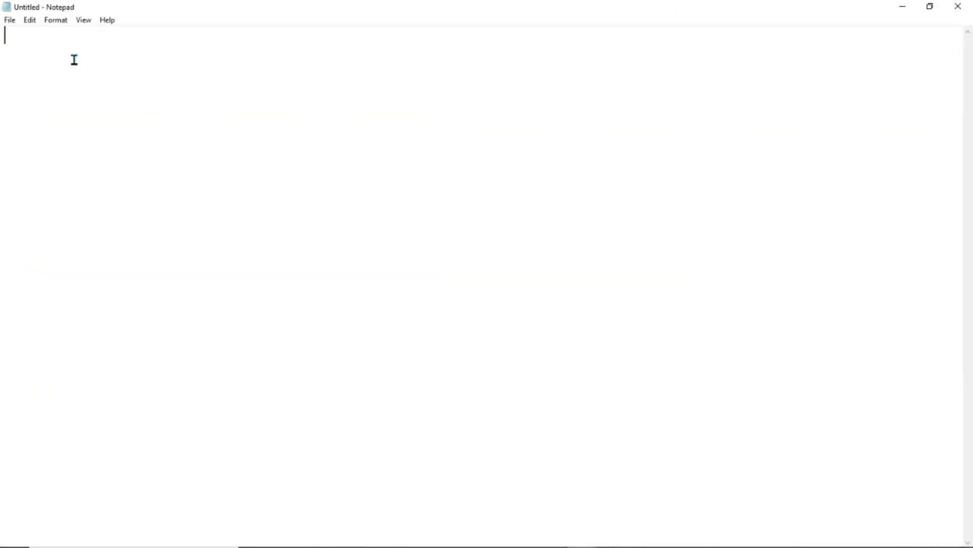
Step: Write <html> and </html> tags, then begin typing <head between them
type("<html")
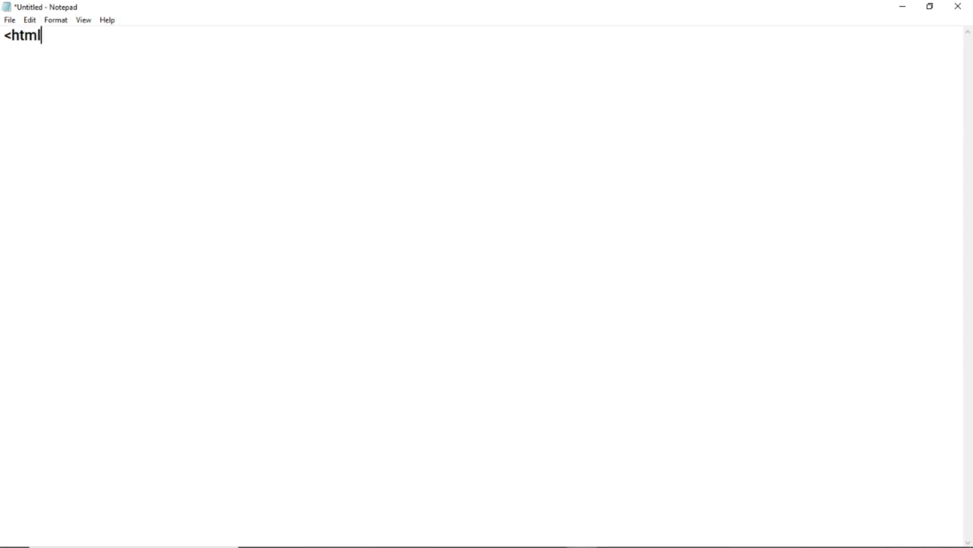
type(">")
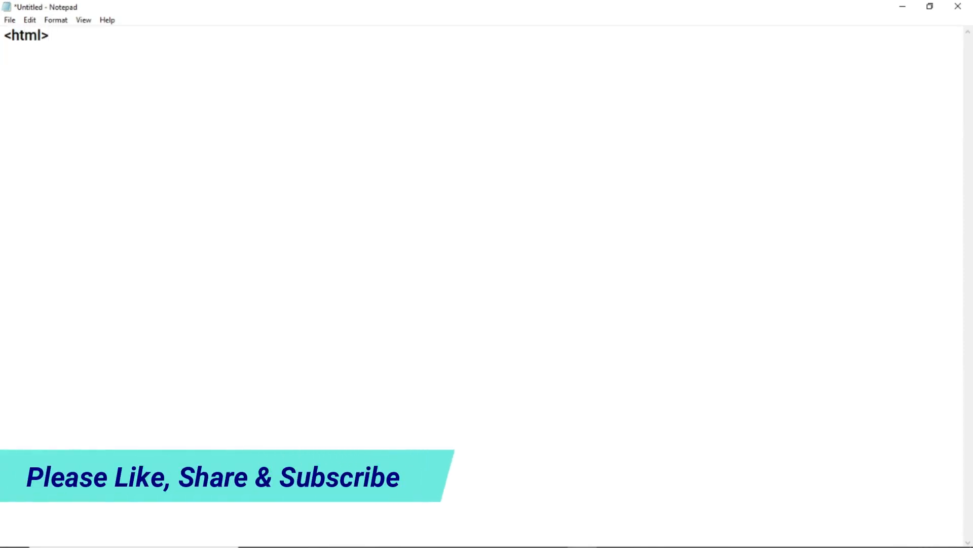
type("<")
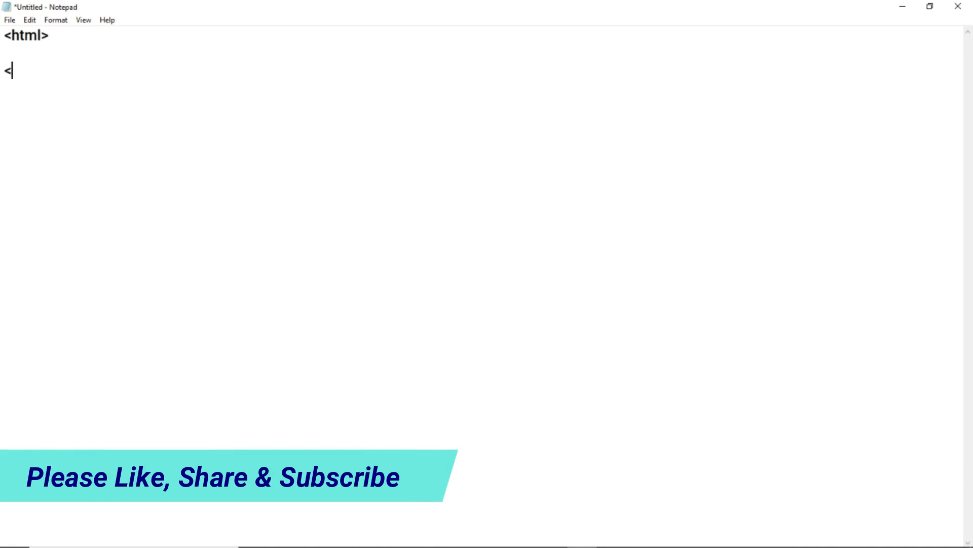
type("/html>")
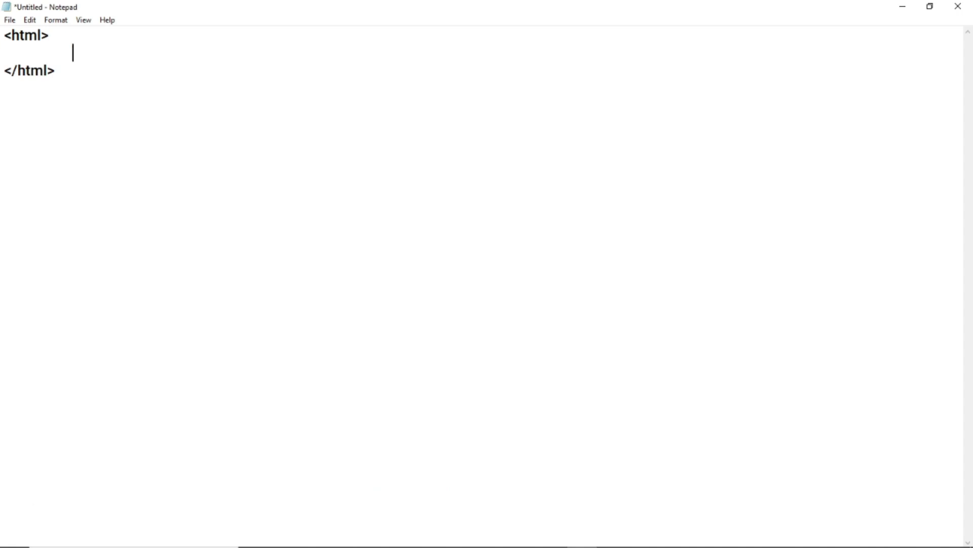
type("<")
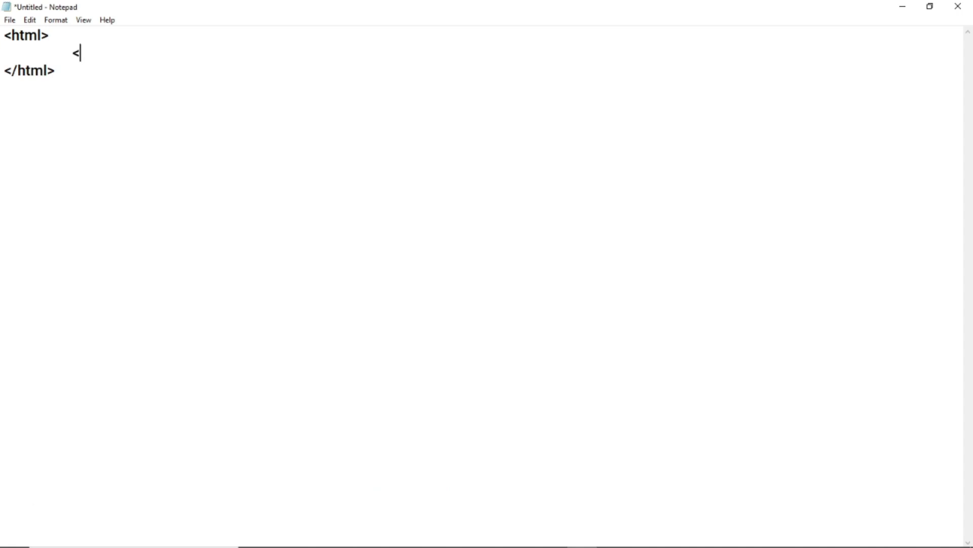
type("he")
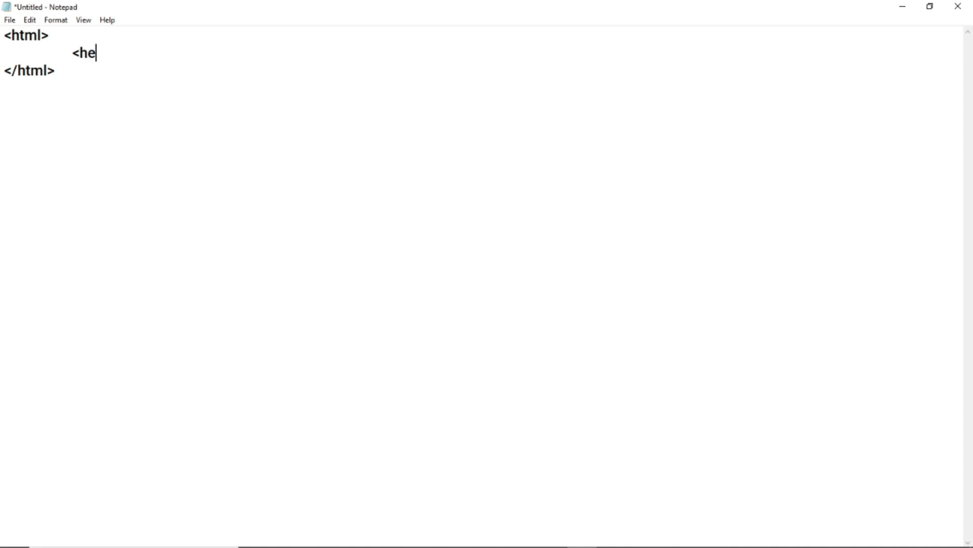
type("ad")
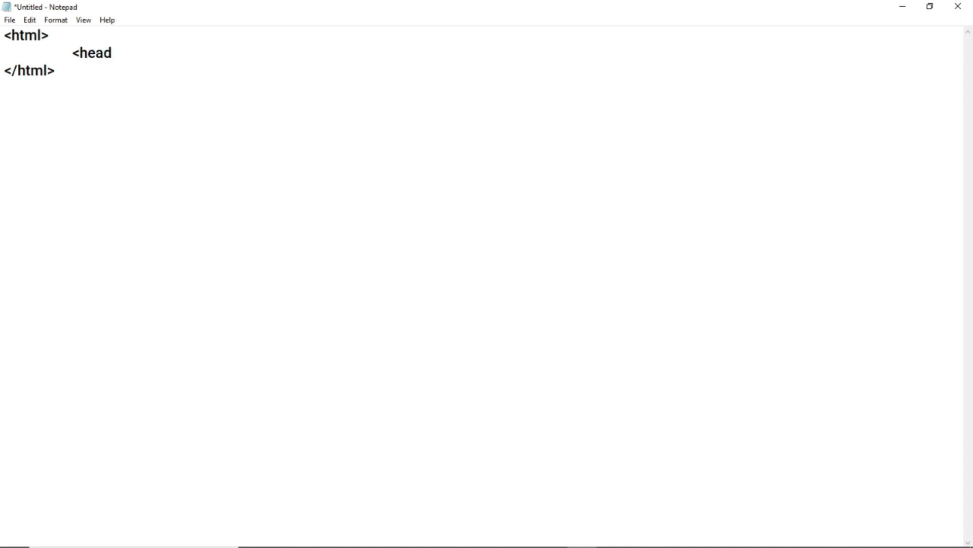
Step: Complete <head>, add </head> by inserting a slash into the second head tag
type(">")
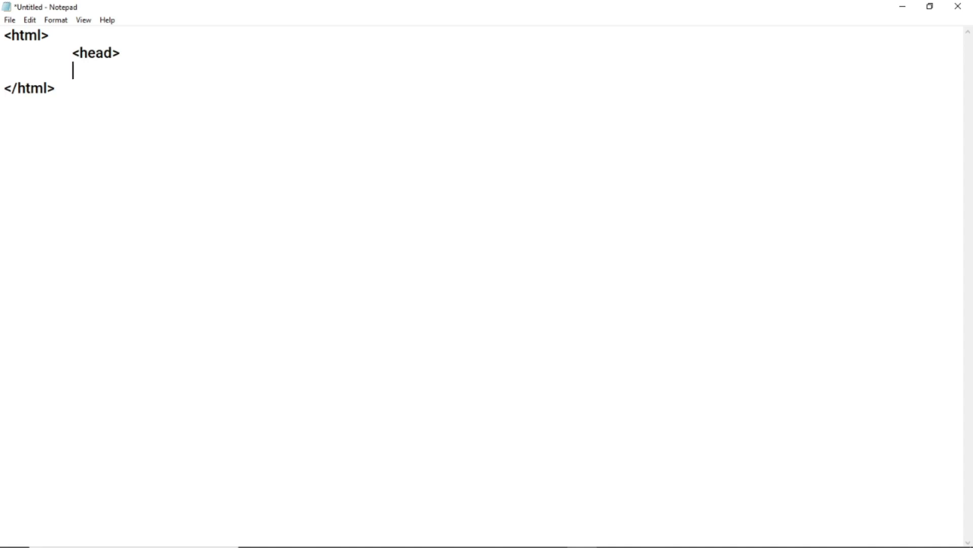
type("<")
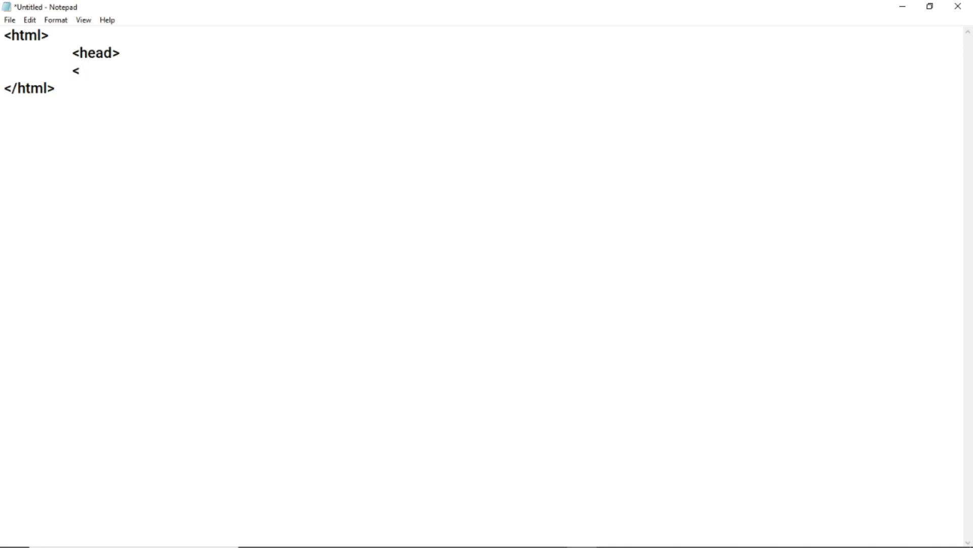
type("head")
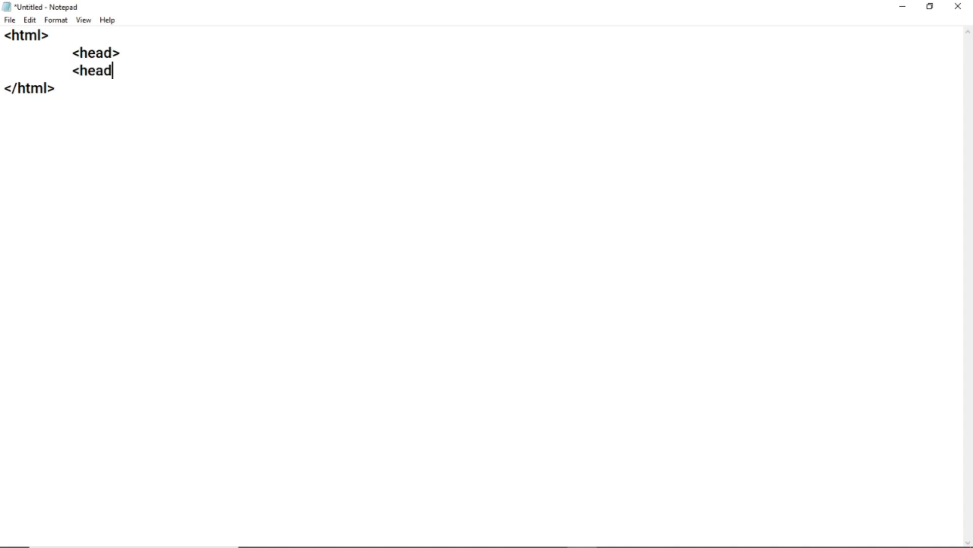
type(">")
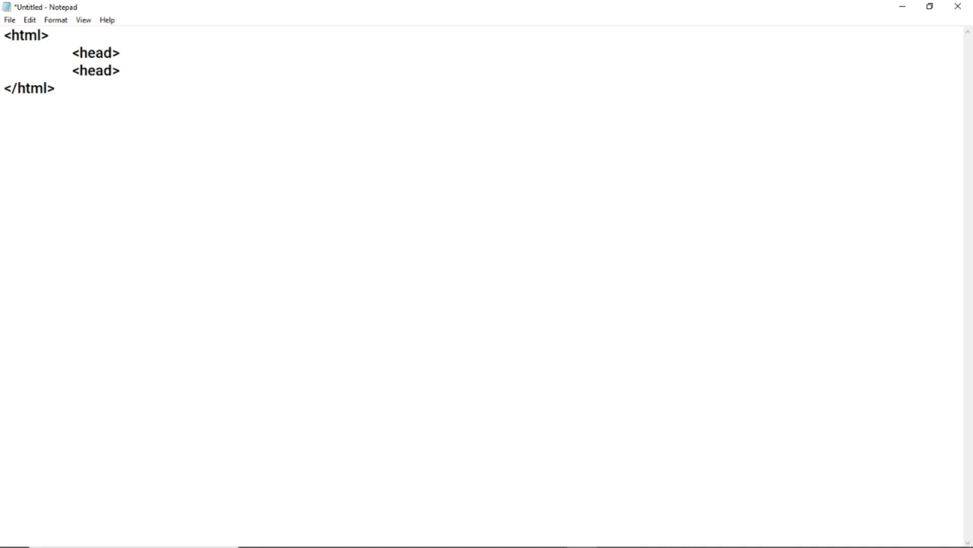
left_click(81, 70)
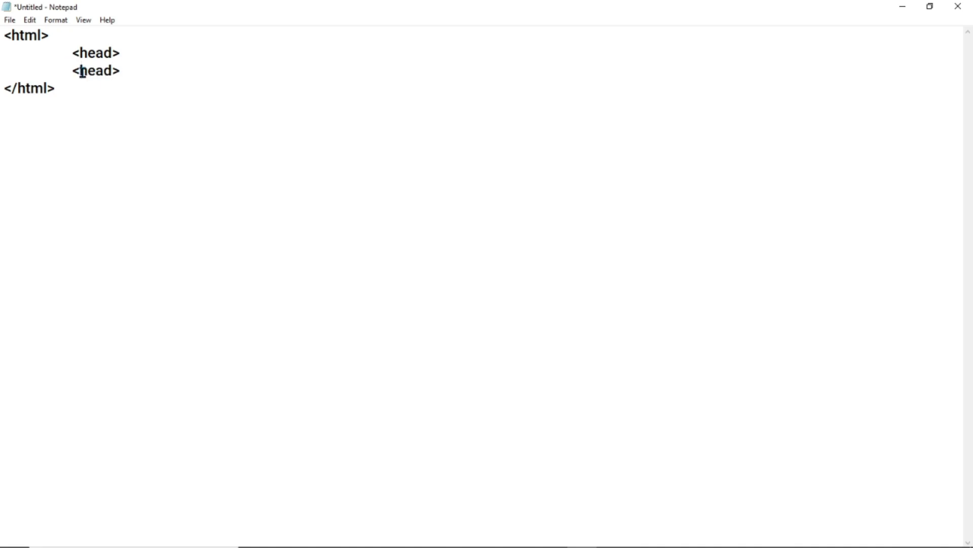
type("/")
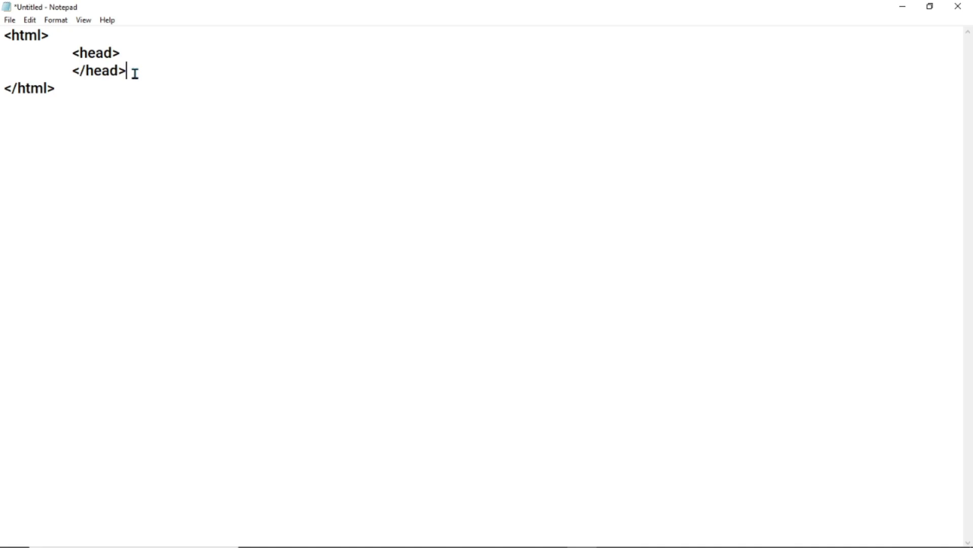
key("enter")
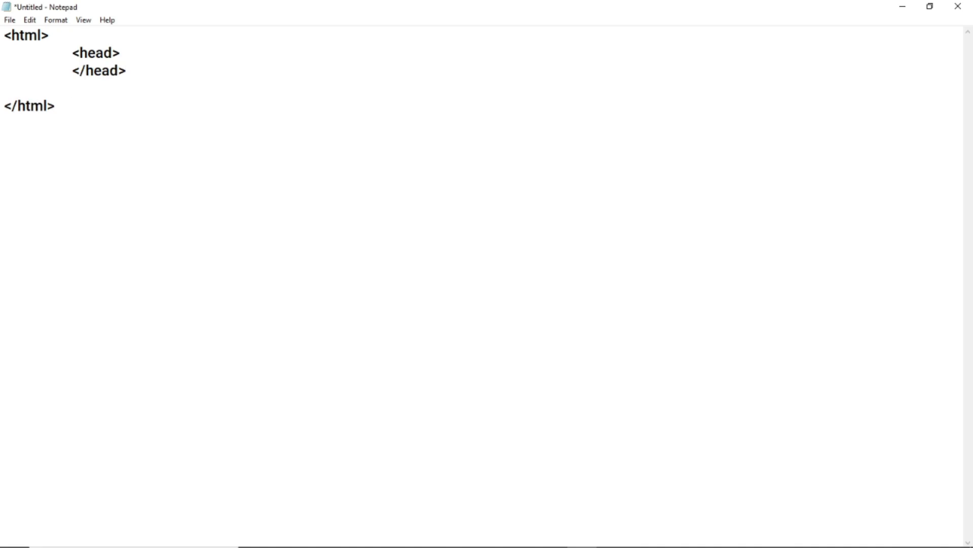
Step: Add <body> and </body> tags on separate lines after the head section
type("<b")
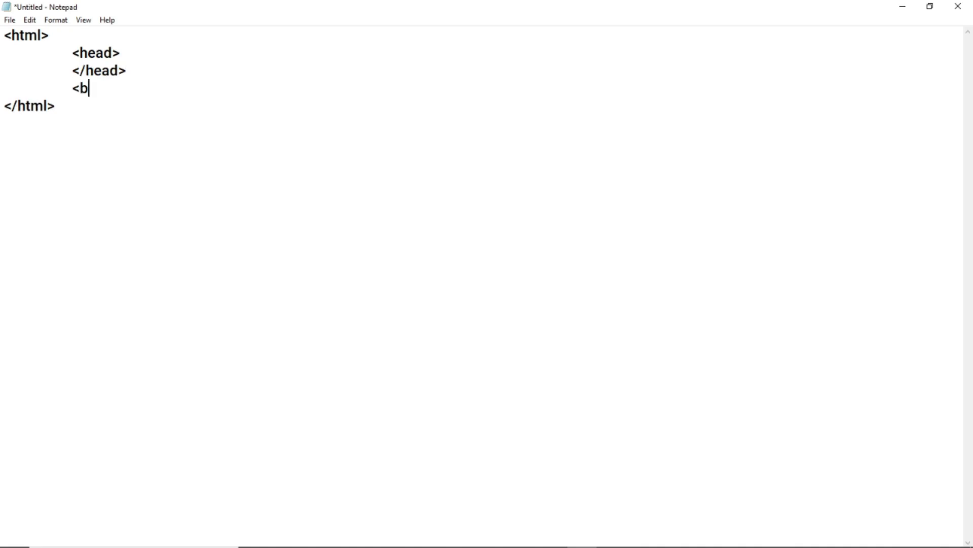
type("ody")
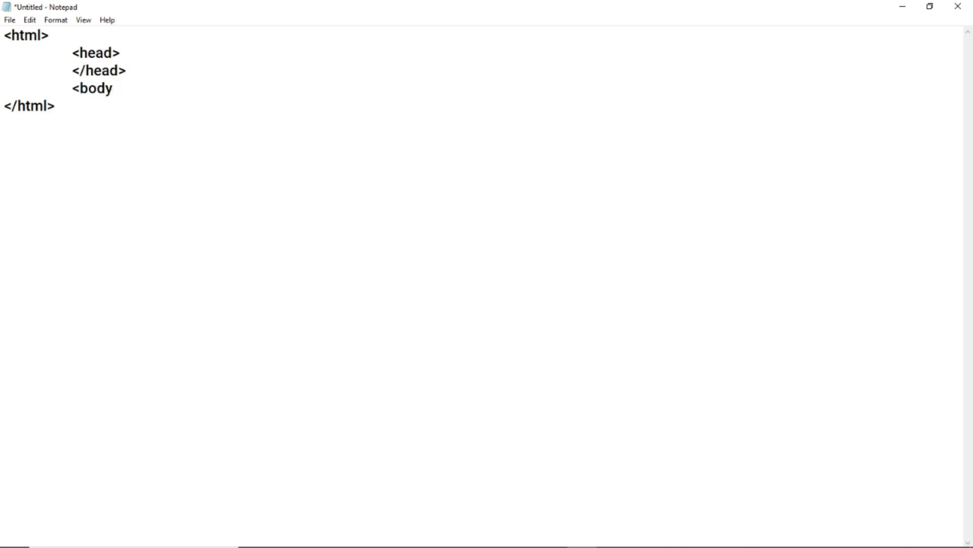
type(">")
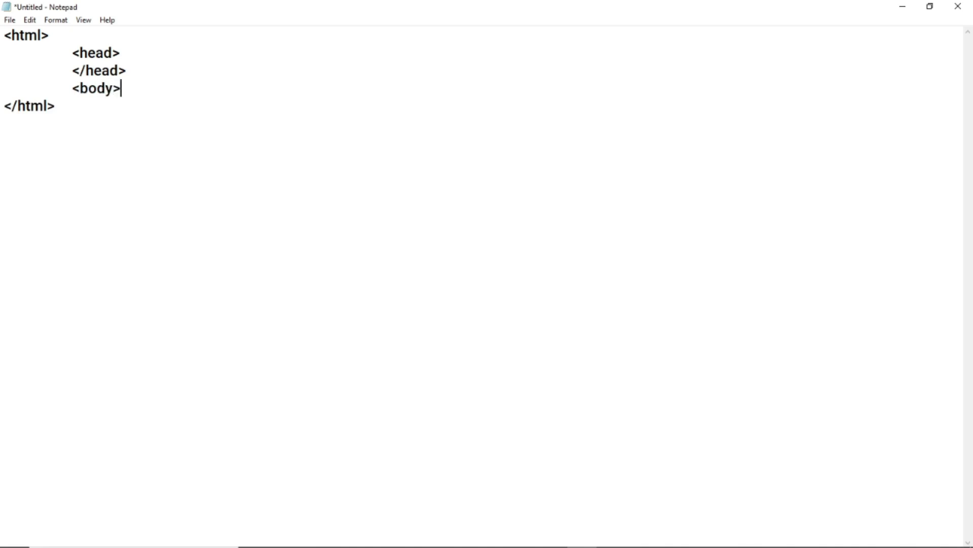
key("Enter")
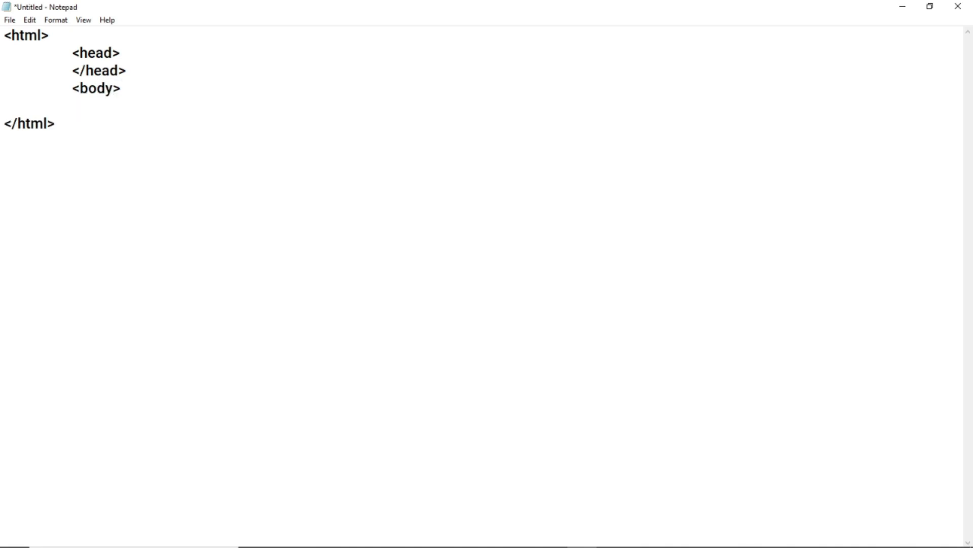
type("</")
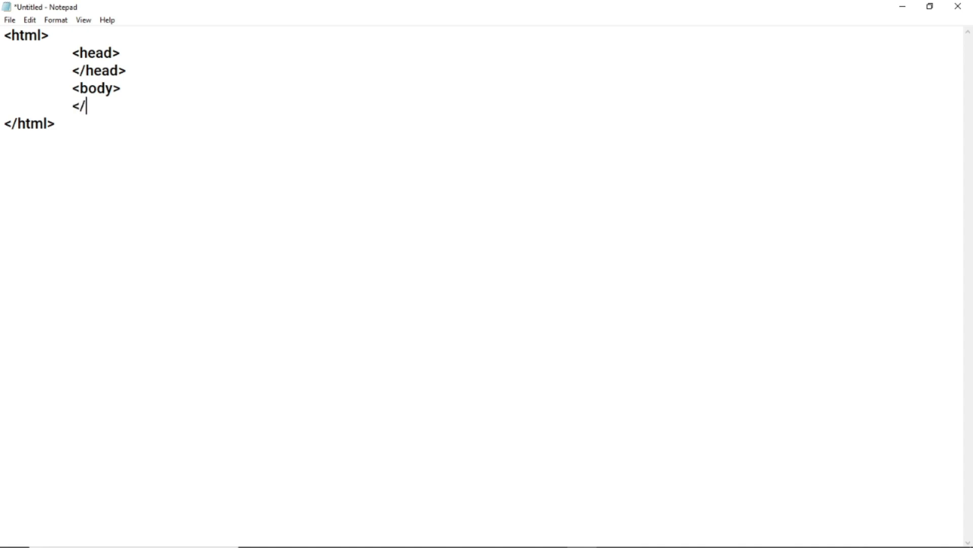
type("bo")
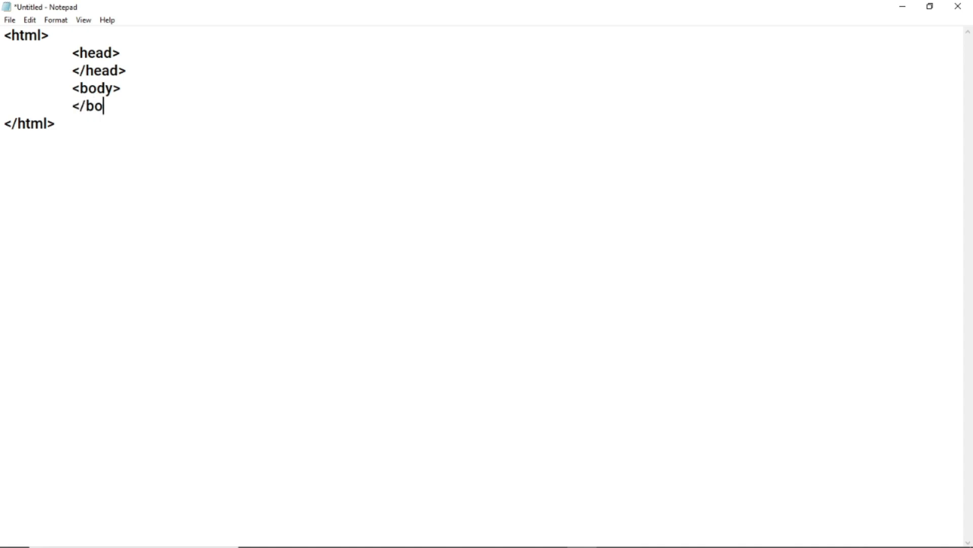
type("dy")
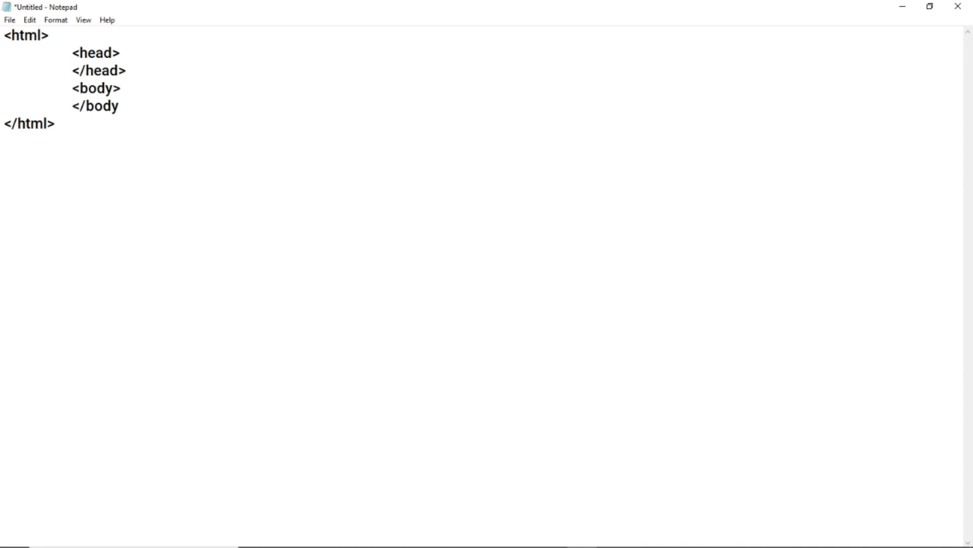
type(">")
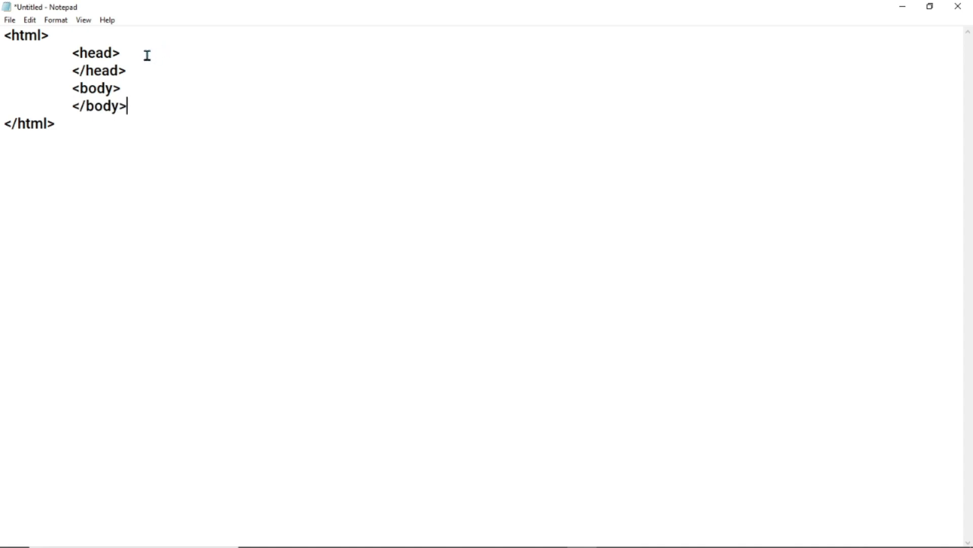
Step: Add a <title> opening tag on a new line inside the head section
key("Enter")
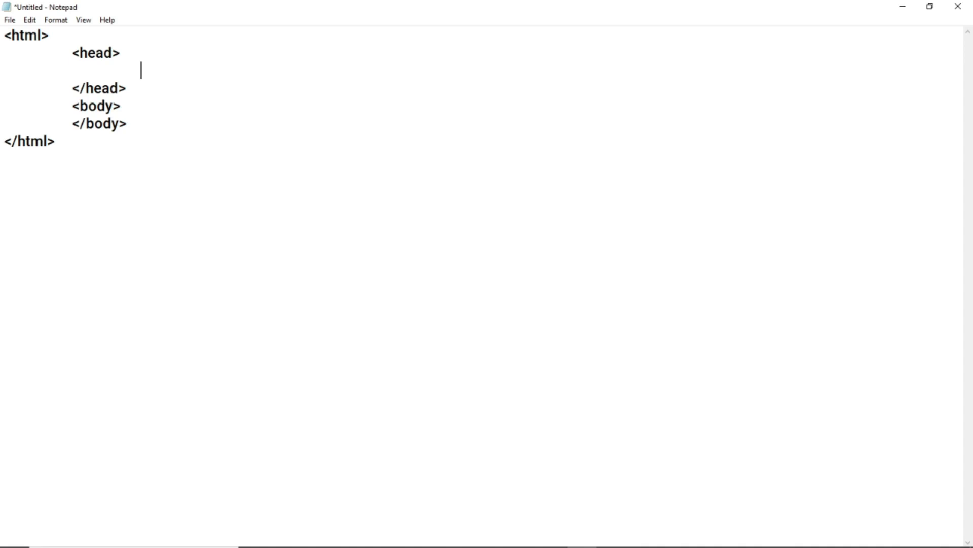
type("<")
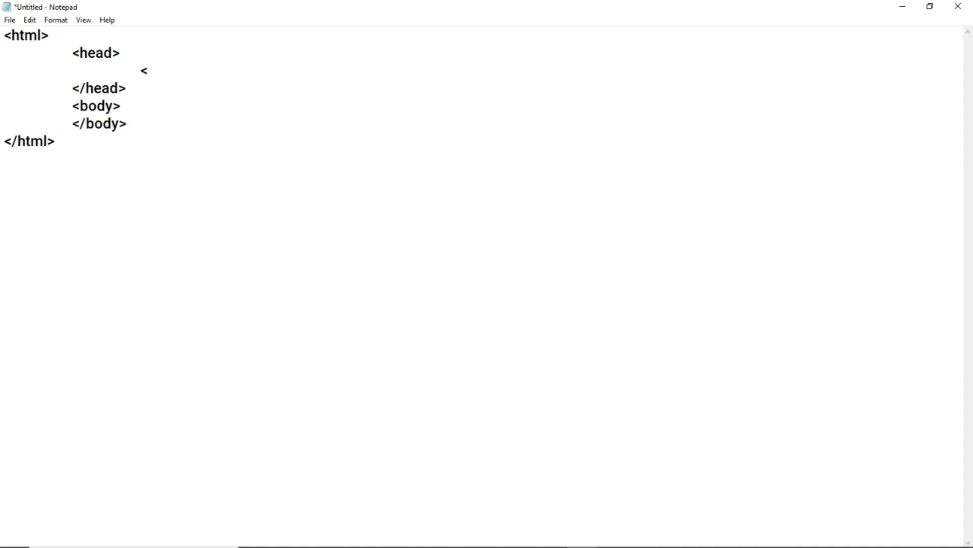
type("itl")
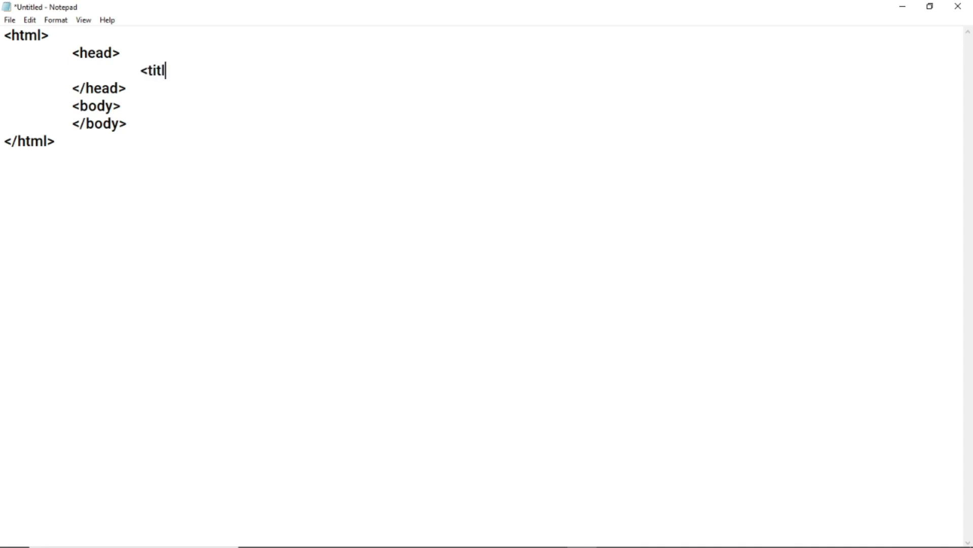
type("e")
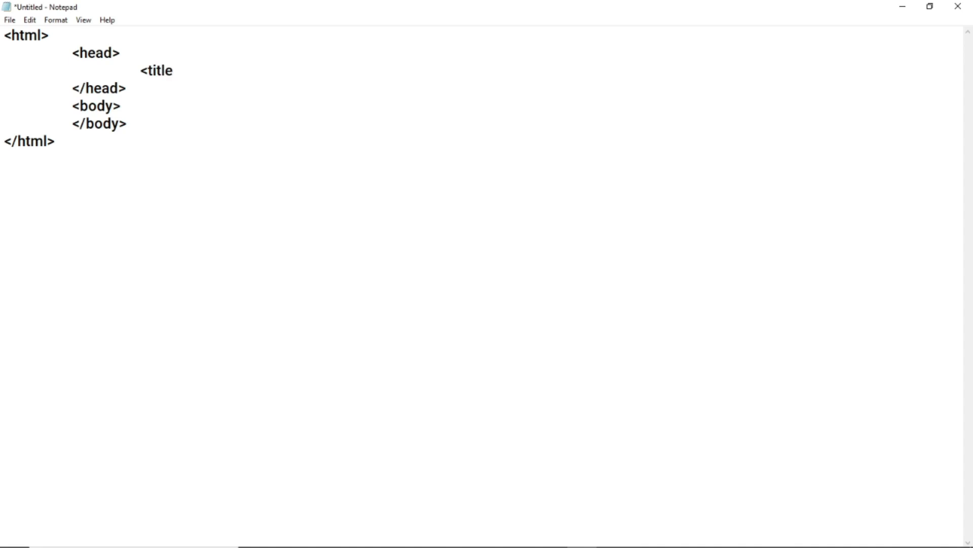
type(">")
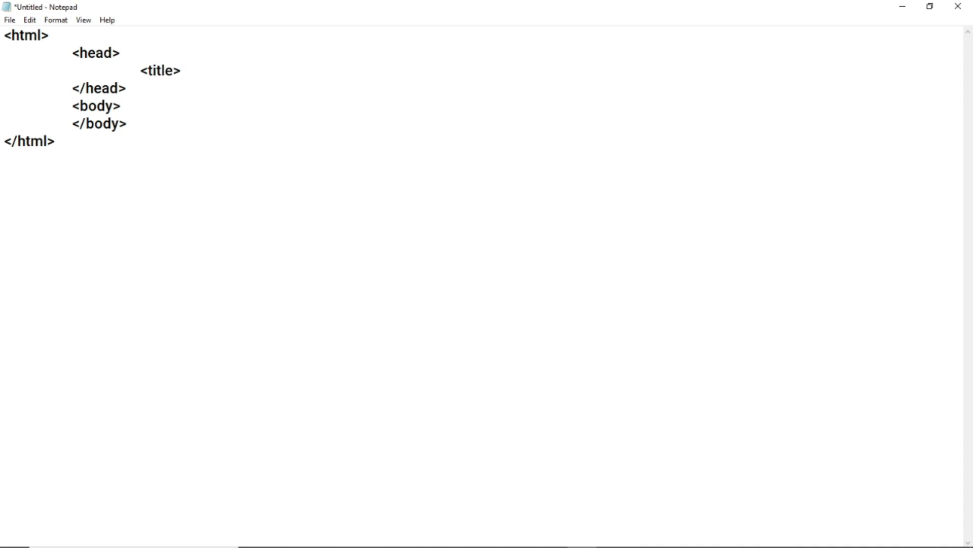
Step: Write the title text 'My First Webpage' and close it with </title>
type("My")
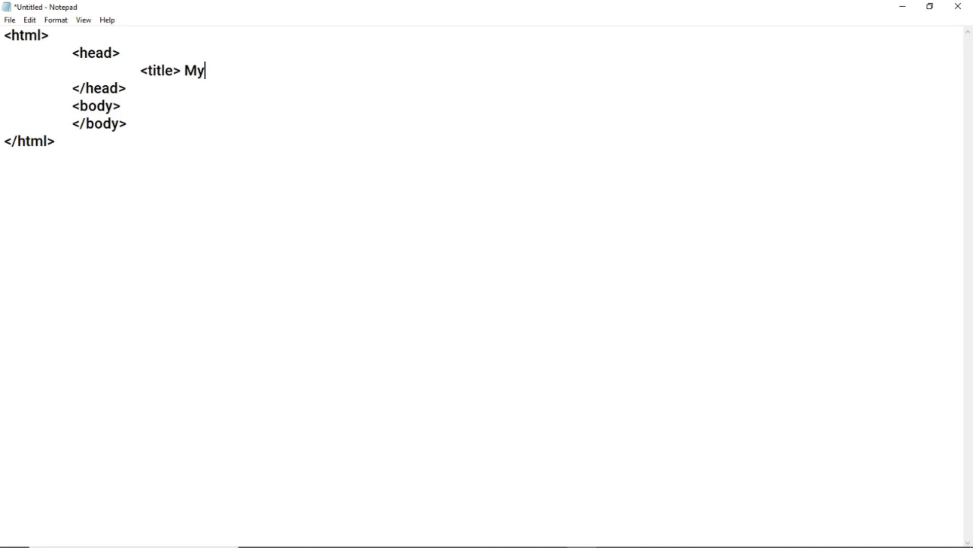
type("Fir")
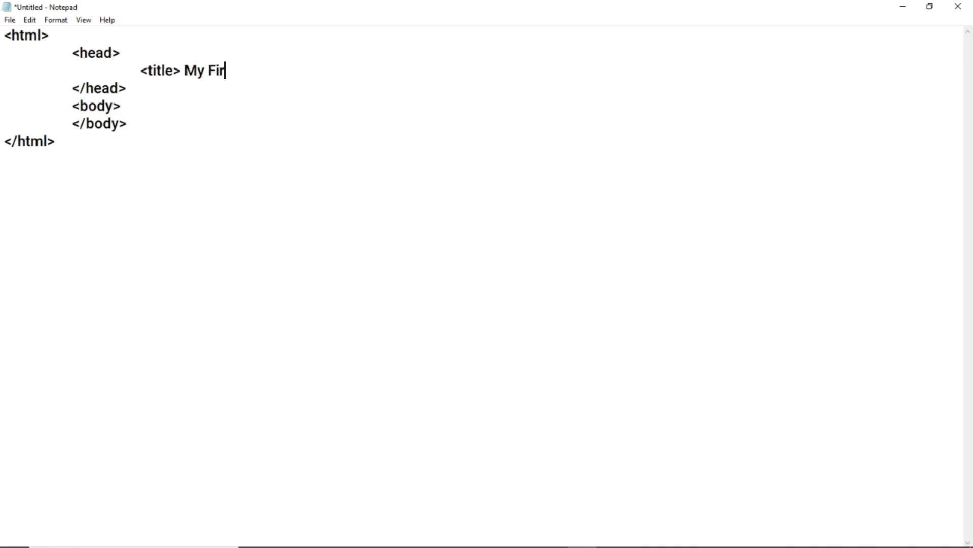
type("st We")
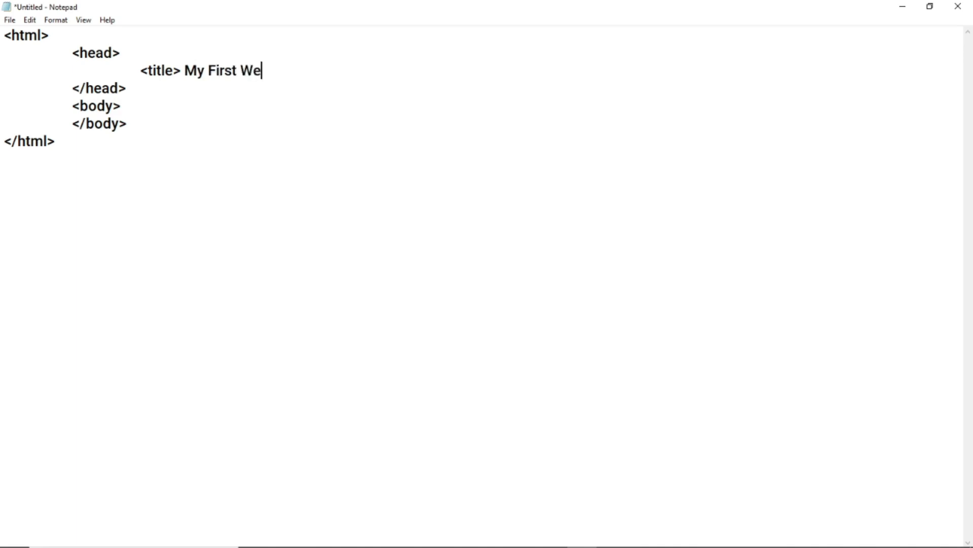
type("b")
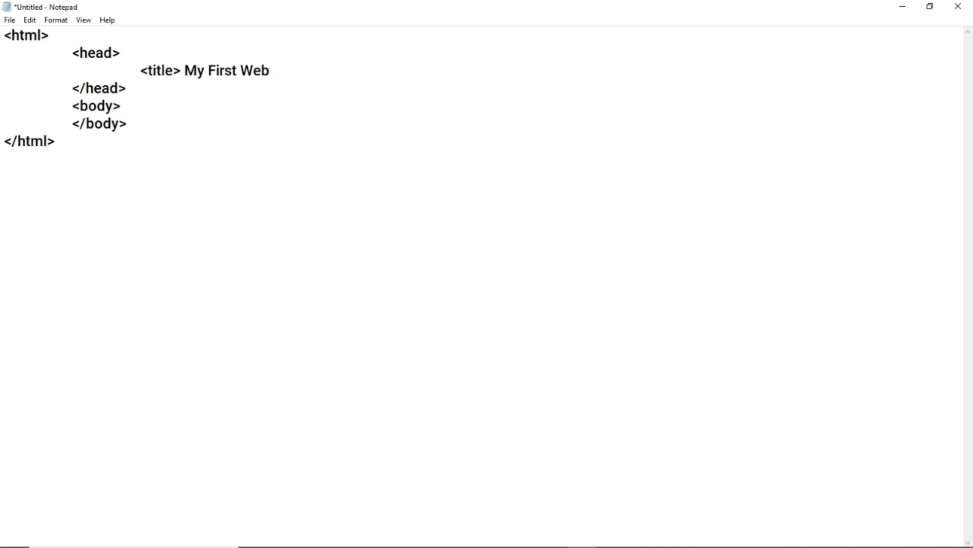
type("page")
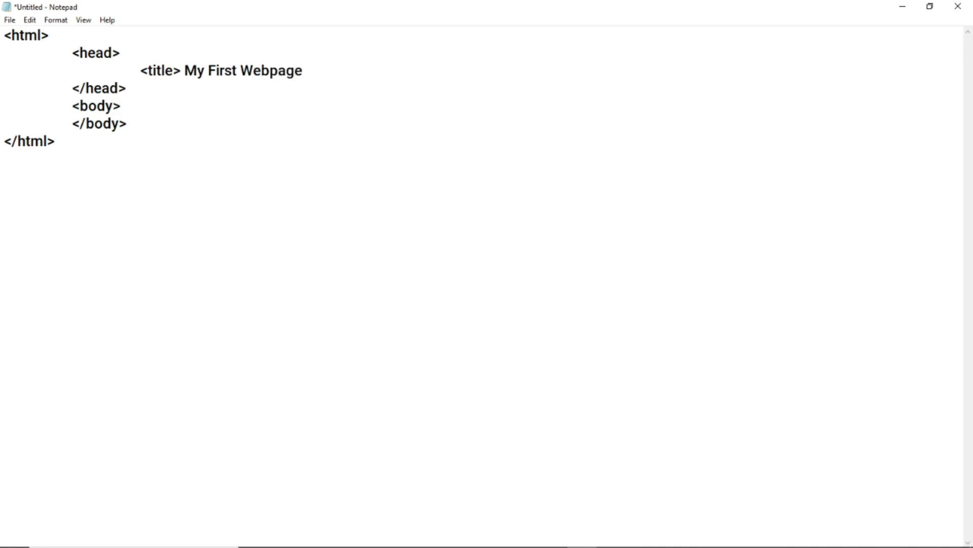
type("</")
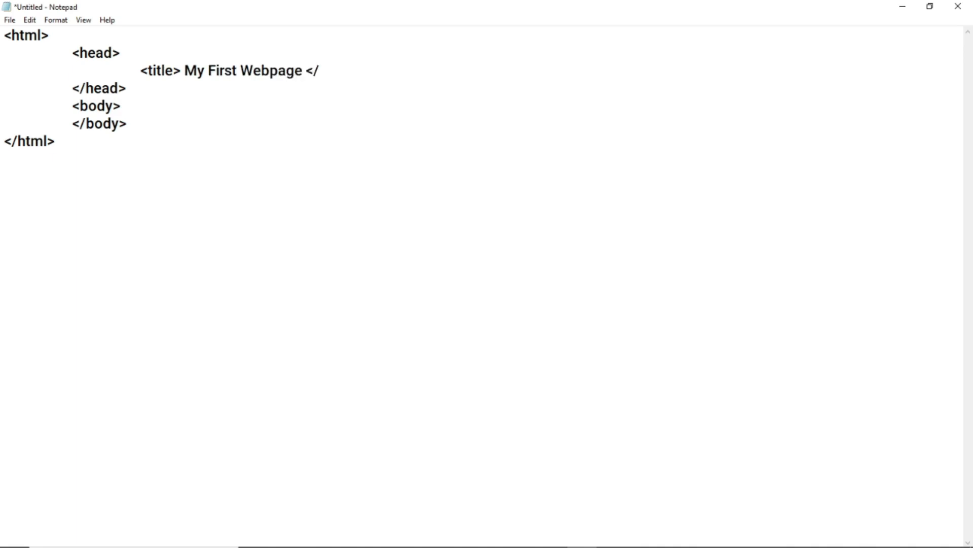
type("title")
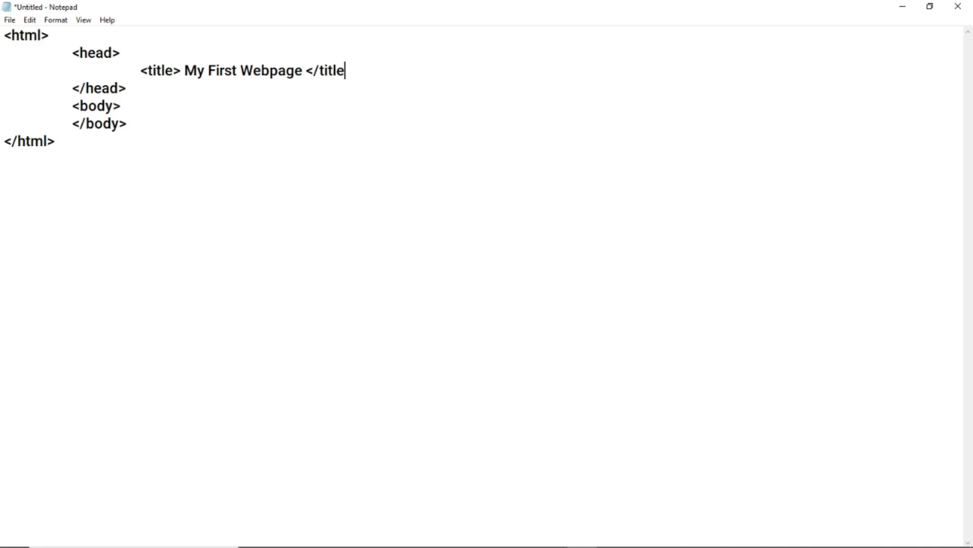
type(">")
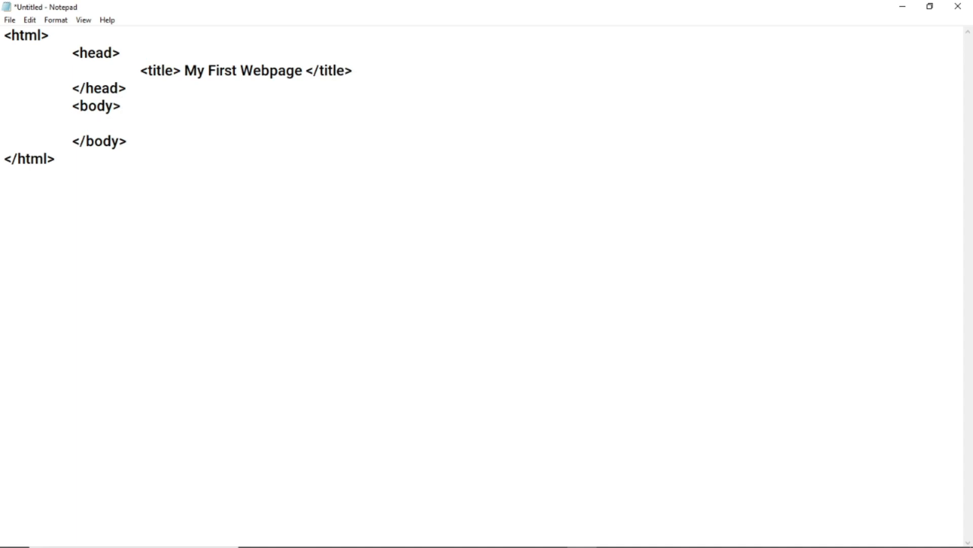
Step: Write the body sentence 'This is the body of the webpage.'
type("This is the body o")
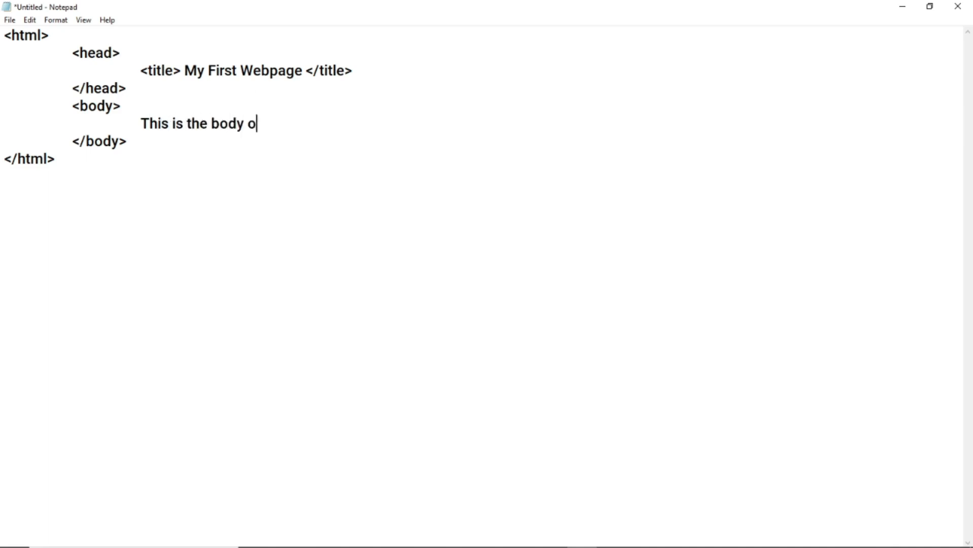
type("f the we")
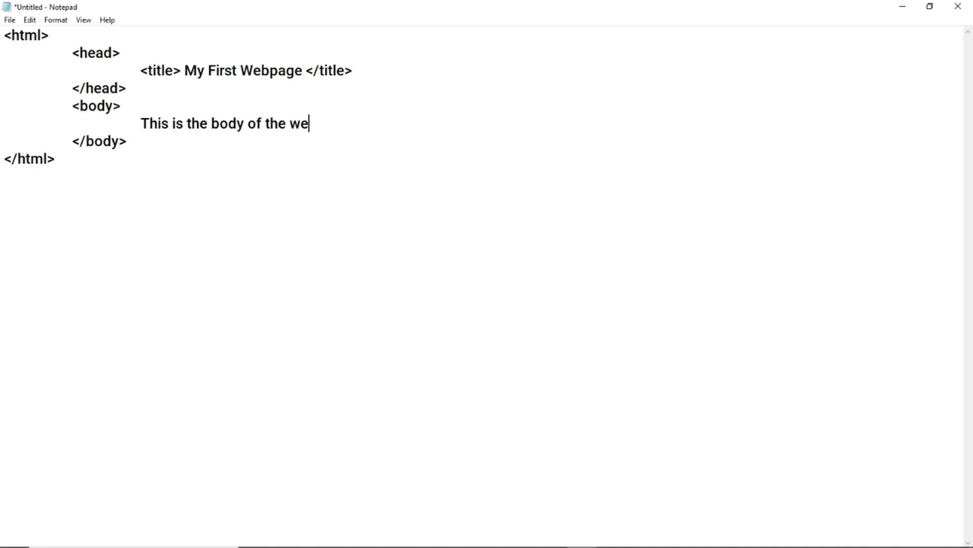
type("b")
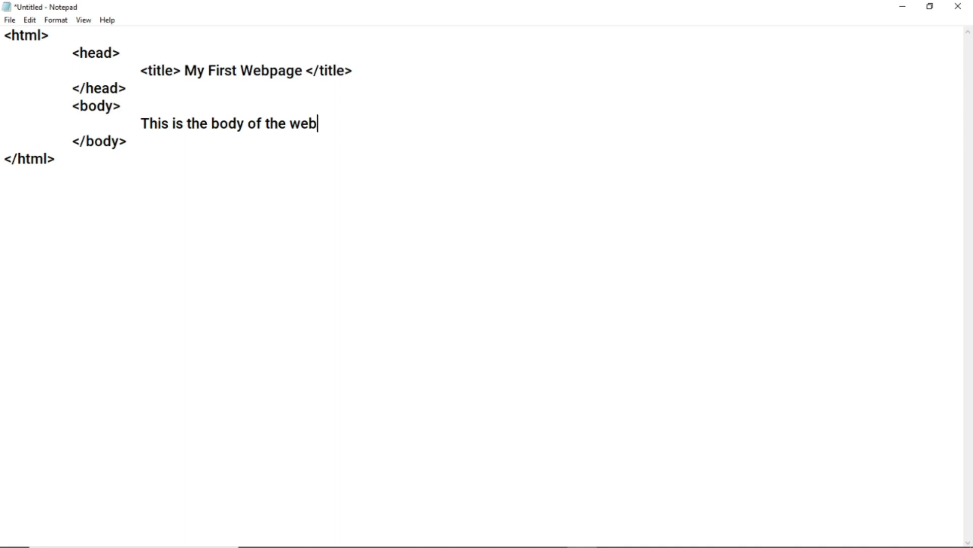
type("page")
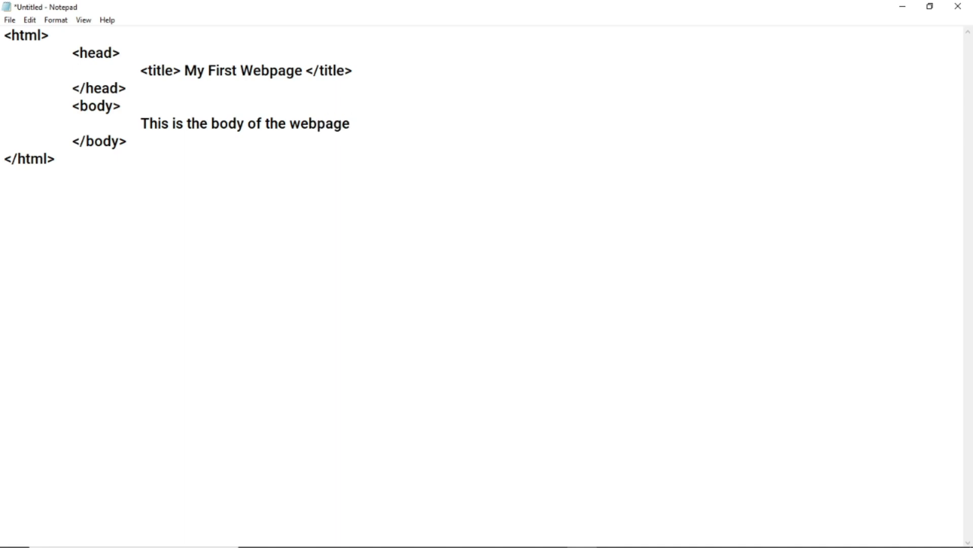
type(".")
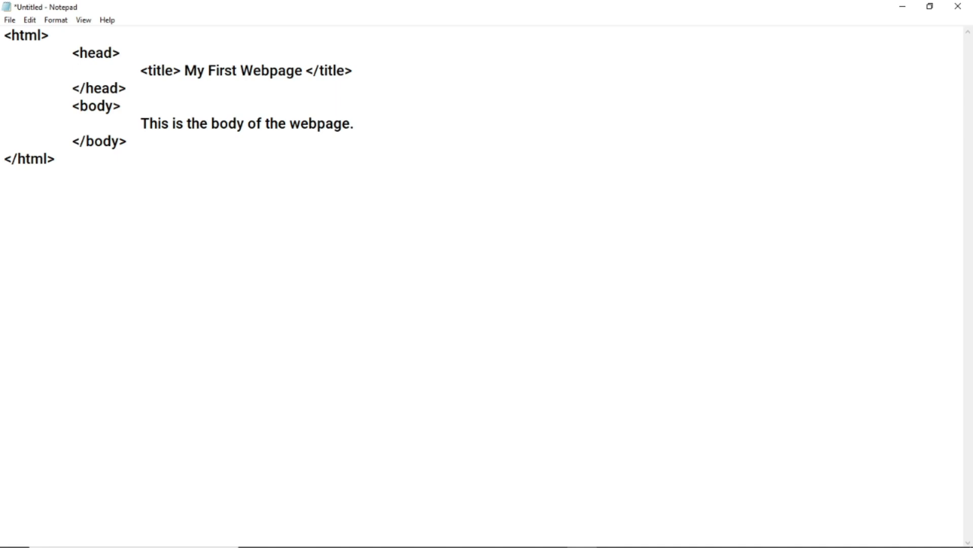
Step: Continue the body text with 'It displays the contents of the webpage.'
type("It")
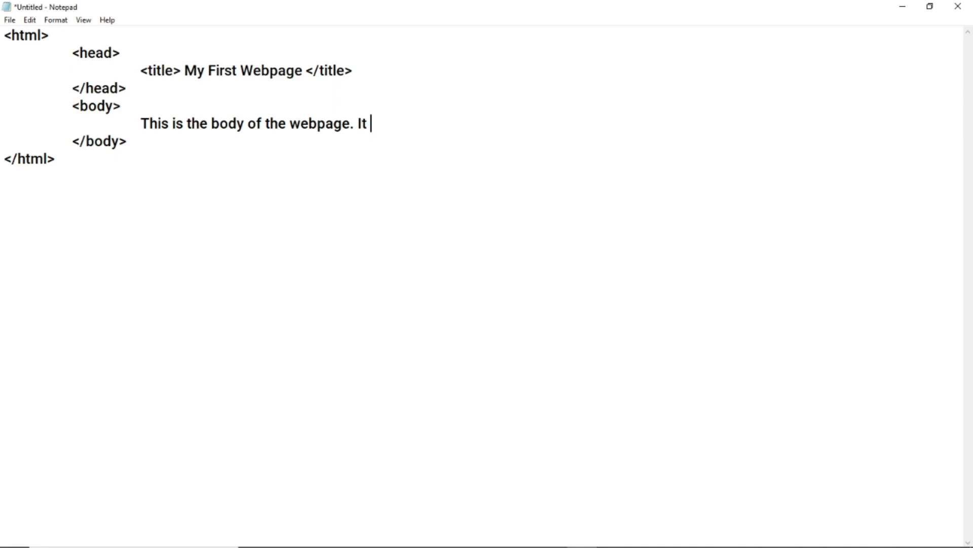
type("dis")
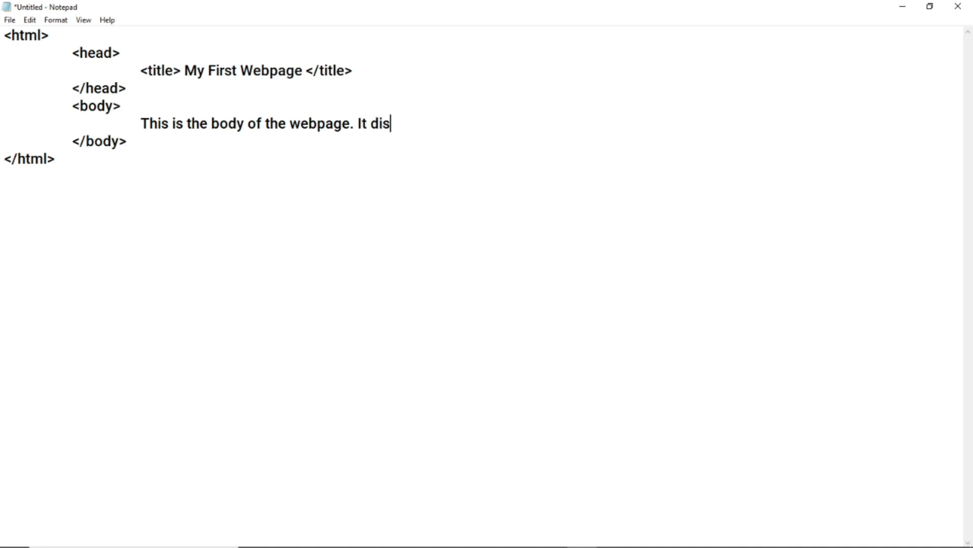
type("plays the c")
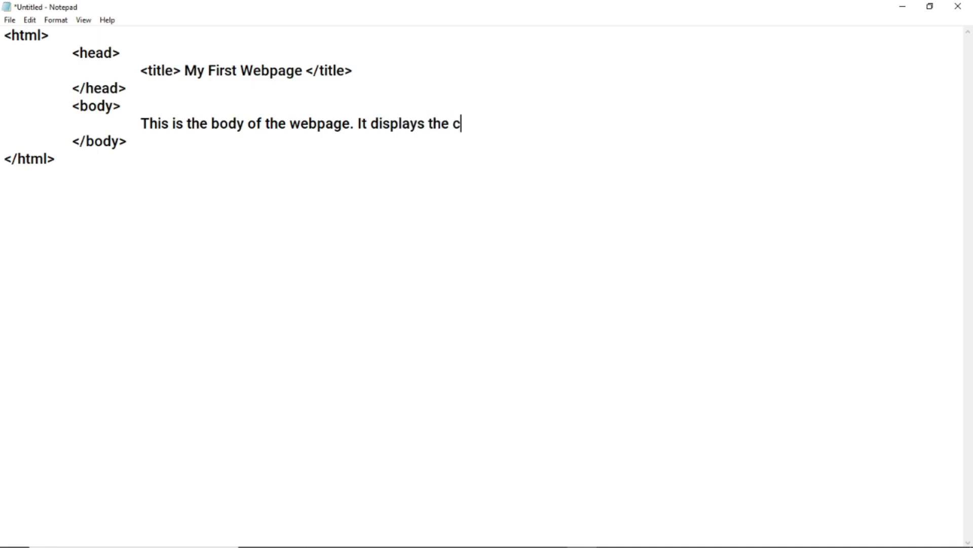
type("ontent")
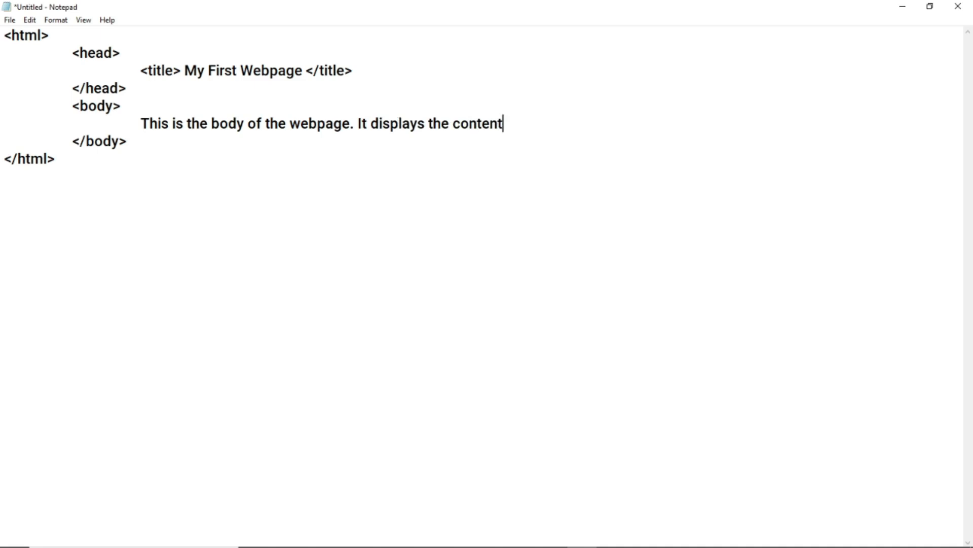
type("s of the")
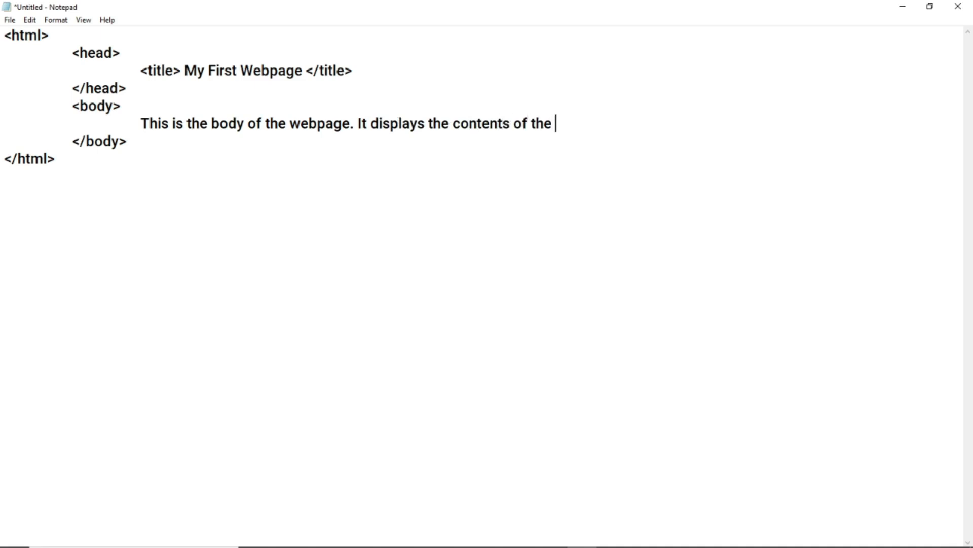
type("web")
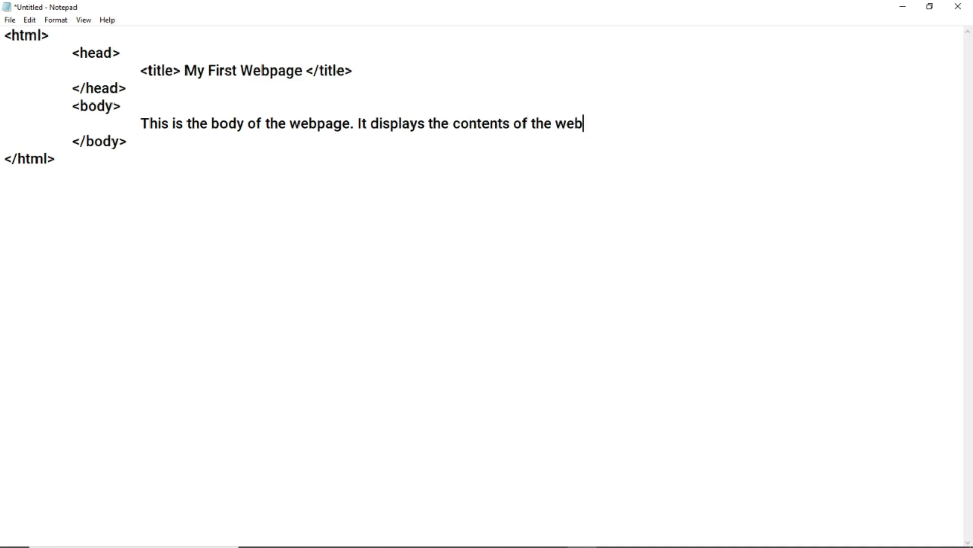
type("page")
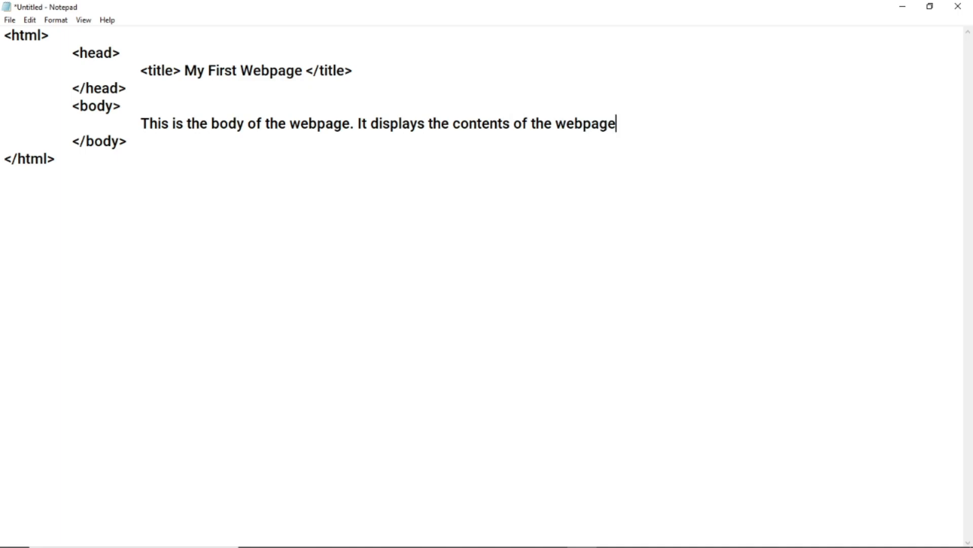
type(".")
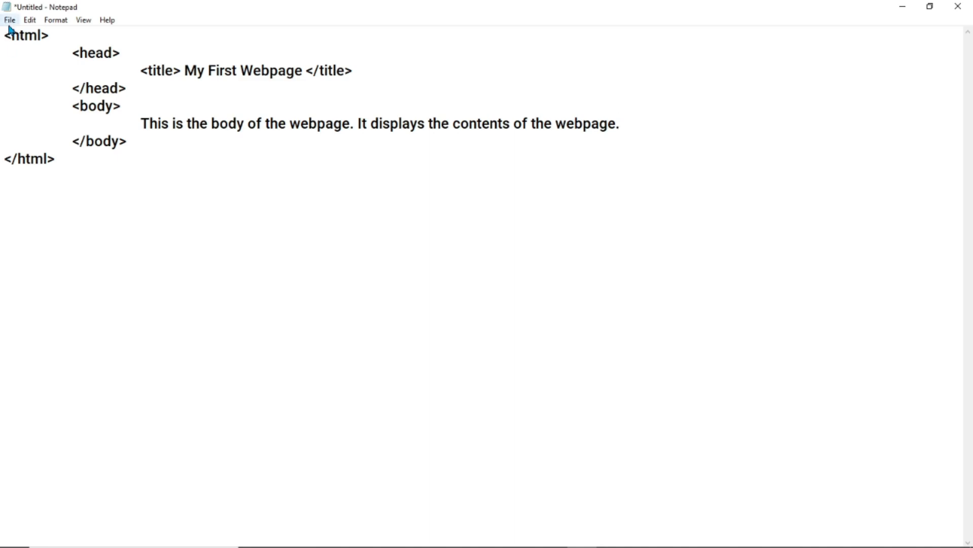
Step: Save the document to the Desktop as first.htm via File > Save
left_click(9, 20)
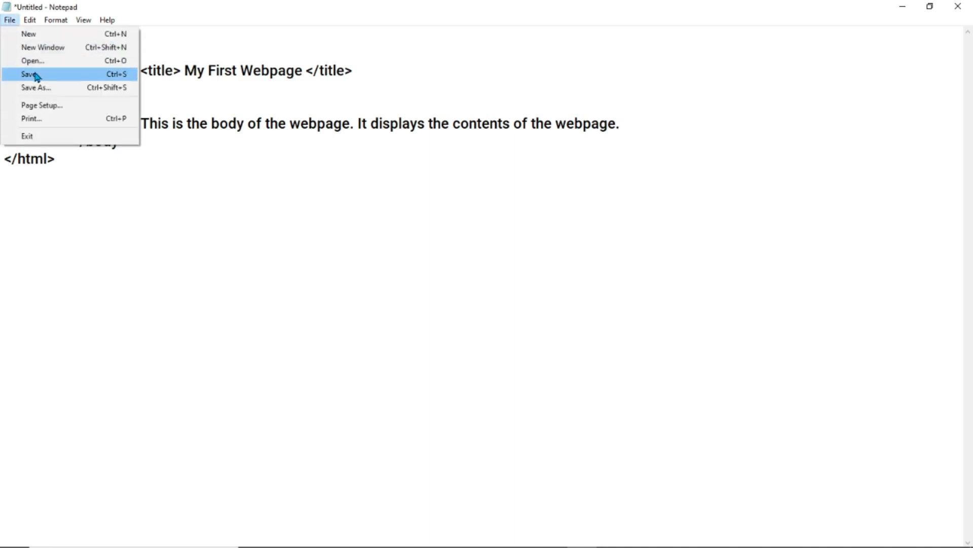
left_click(28, 73)
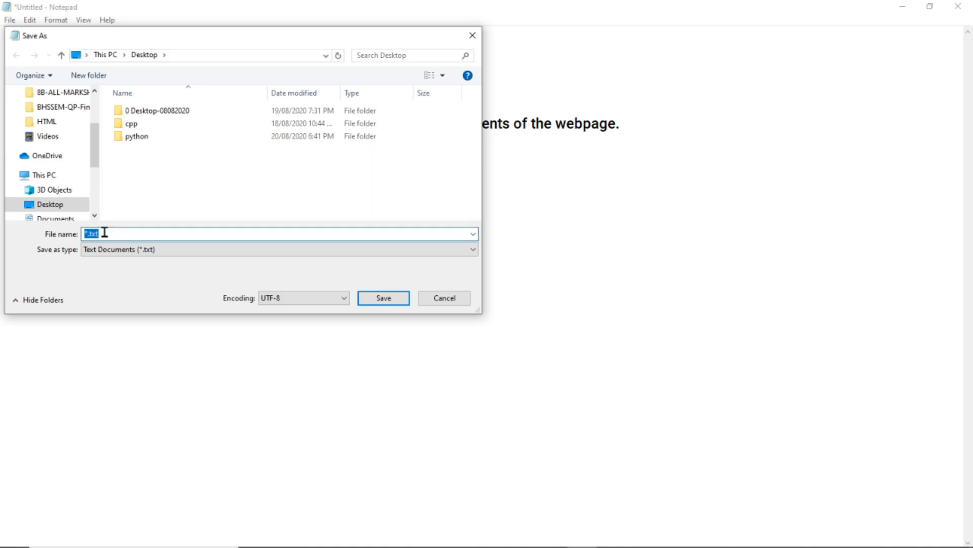
type("fil")
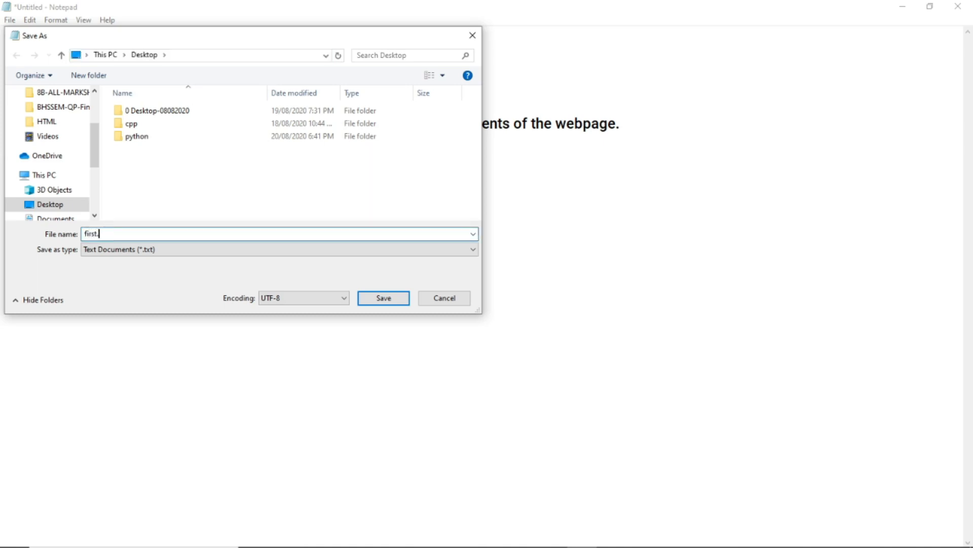
type("htm")
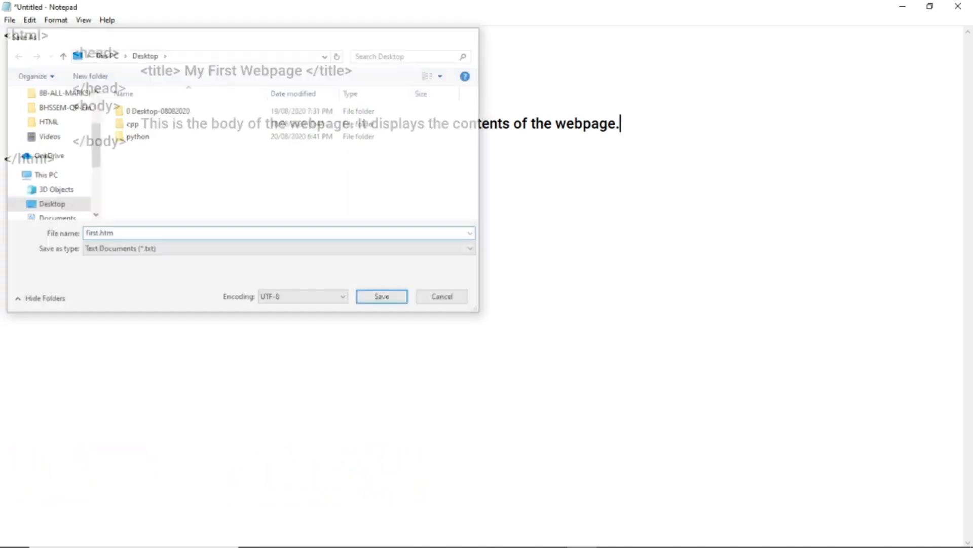
left_click(381, 296)
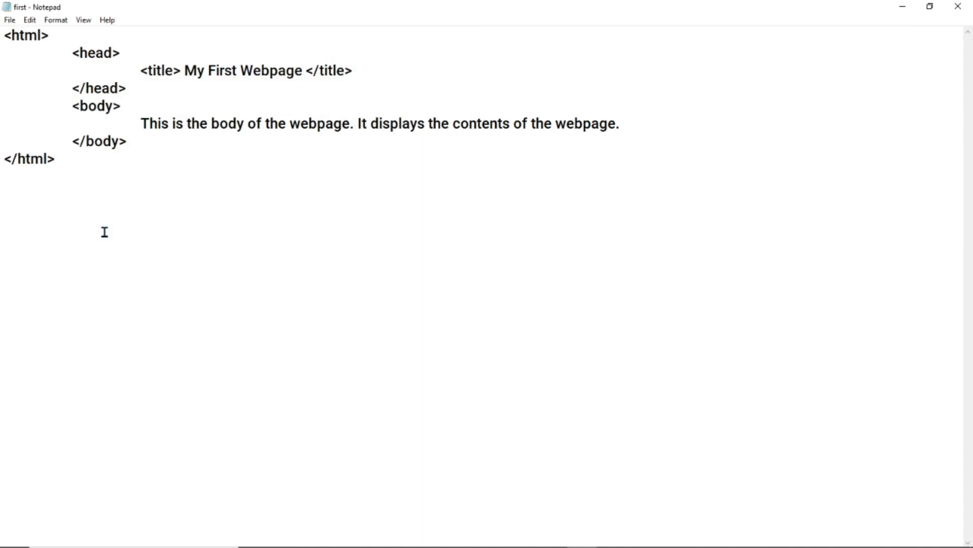
Step: Show the desktop and open first.htm so Internet Explorer displays 'My First Webpage'
key("win+d")
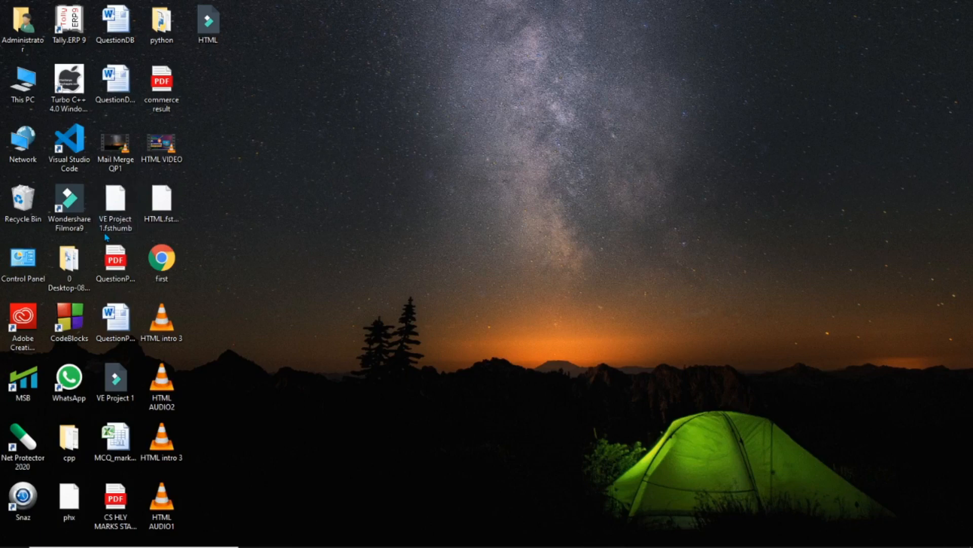
left_click(115, 205)
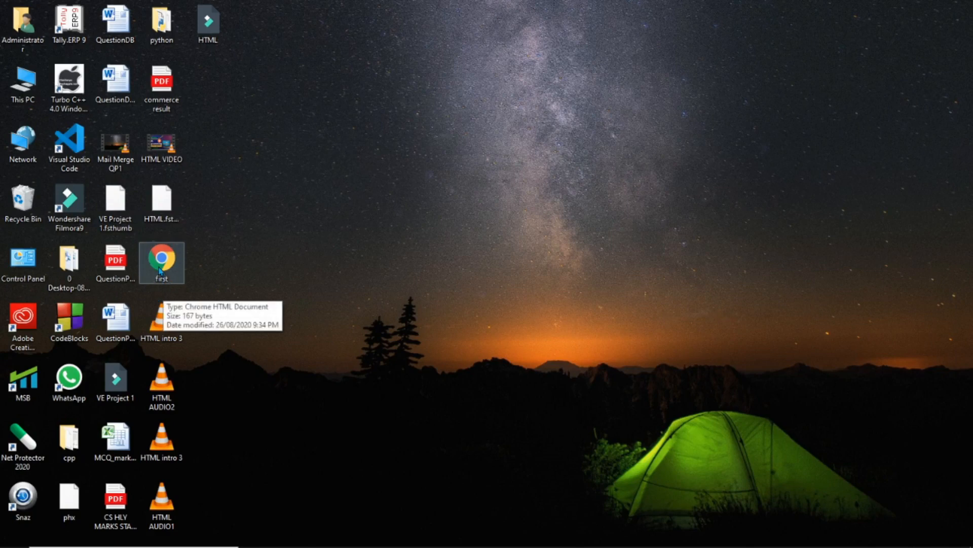
right_click(162, 262)
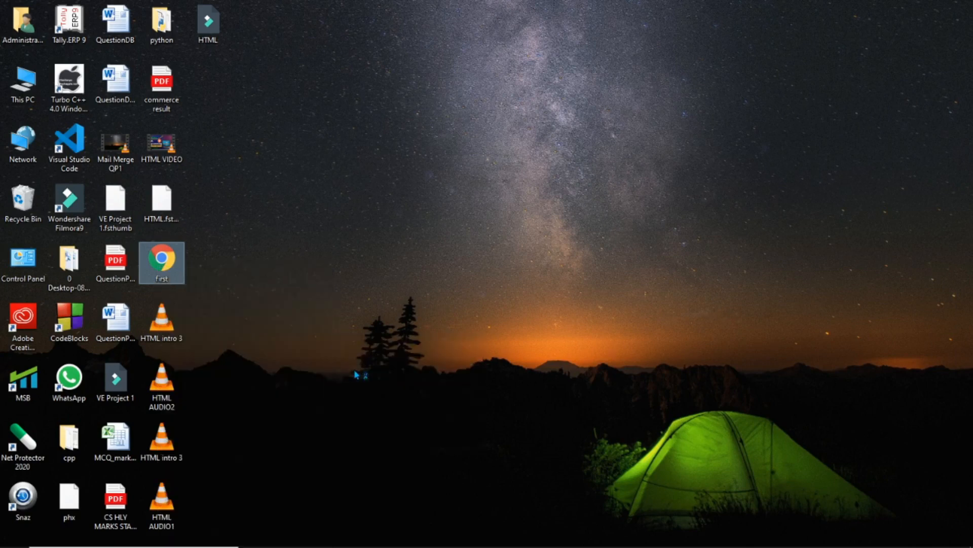
double_click(162, 262)
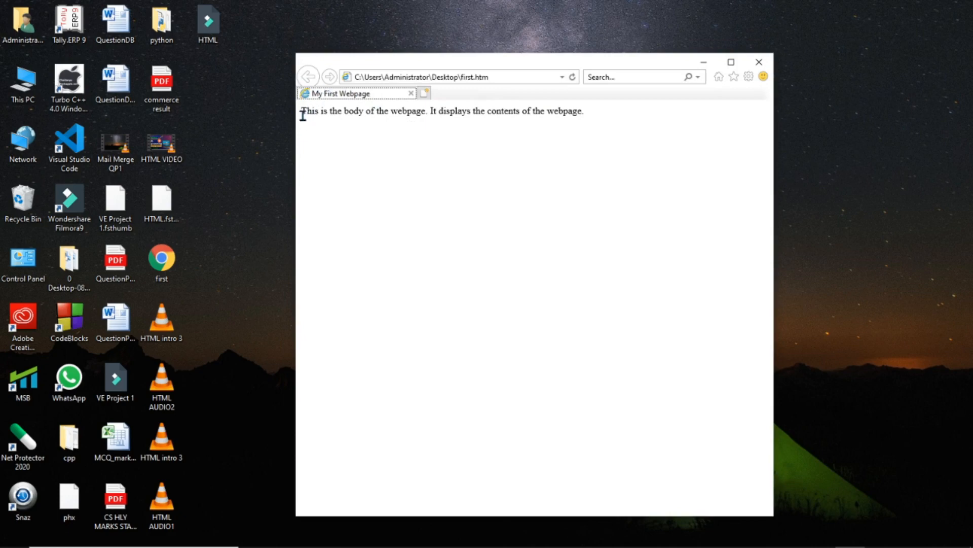
Step: Highlight the page's body text, deselect it, and close the Internet Explorer window
left_click_drag(302, 112, 545, 111)
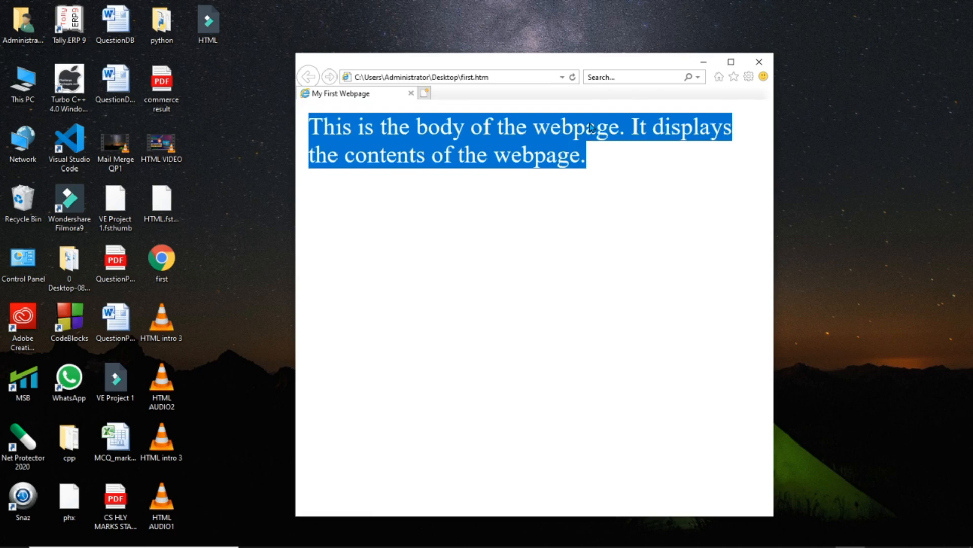
left_click(588, 221)
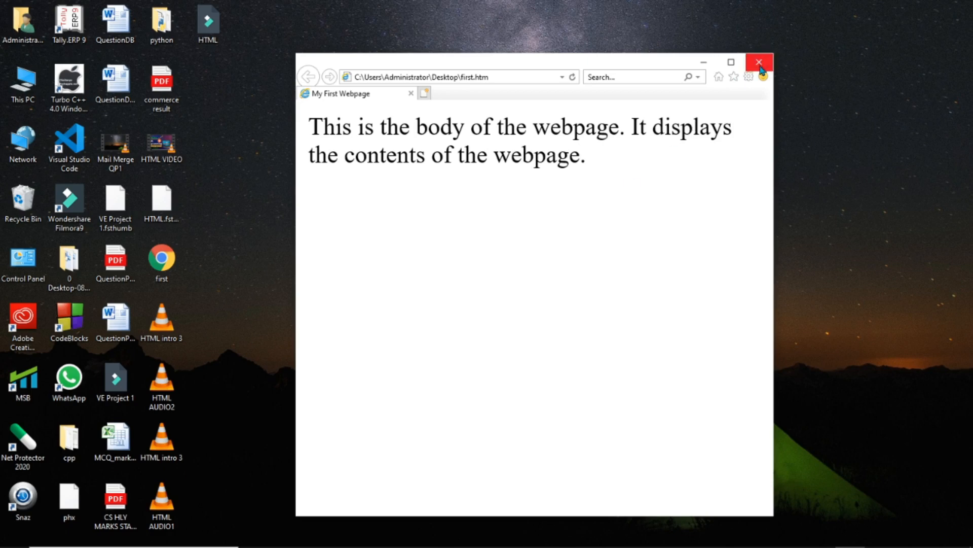
mouse_move(758, 62)
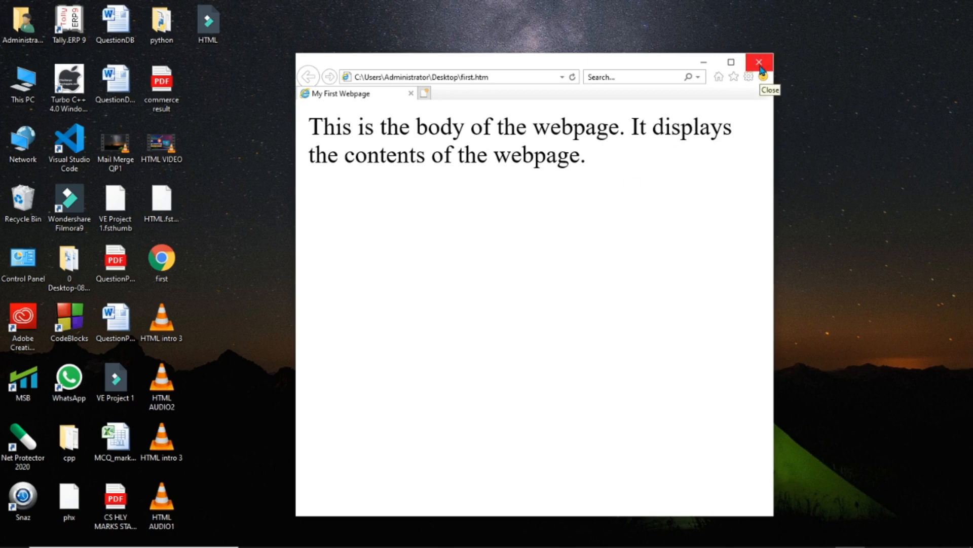
left_click(759, 62)
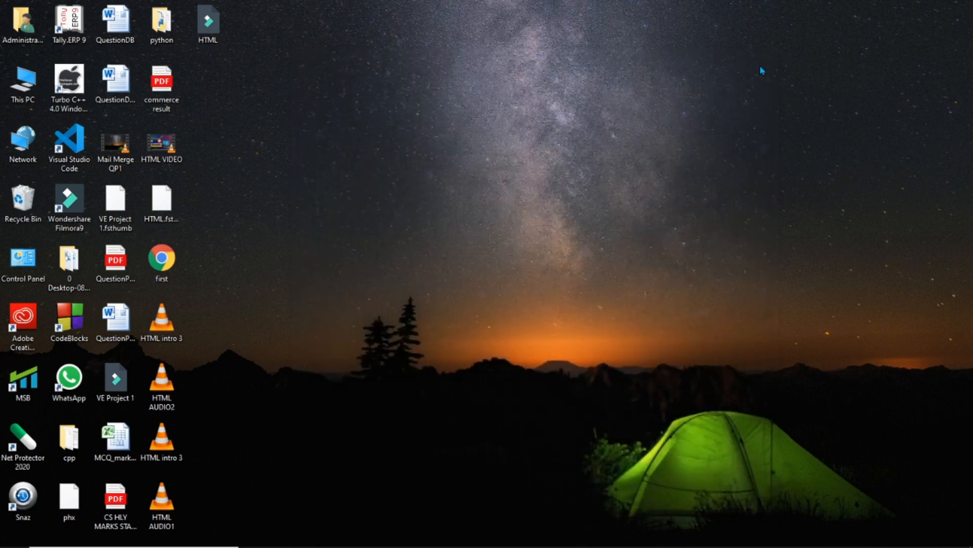